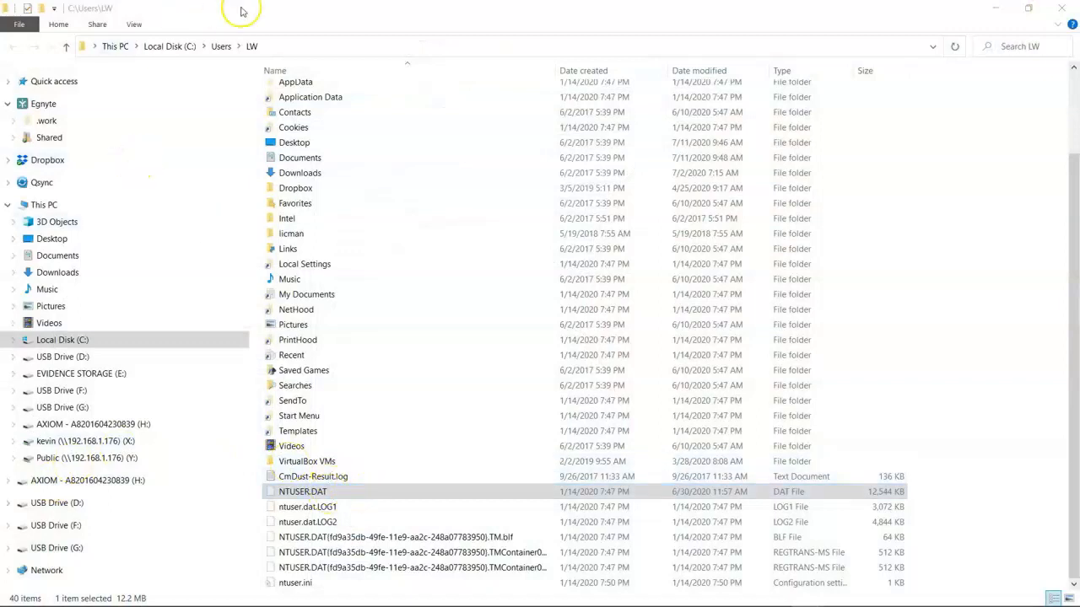
mouse_move(260, 56)
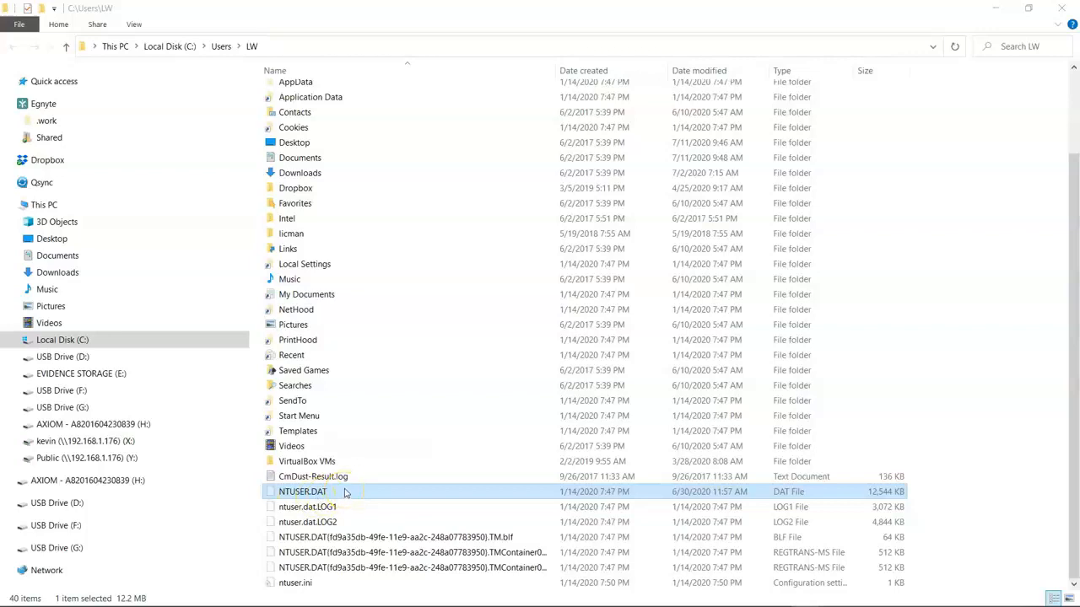
Review NTUSER.DAT and its LOG1/LOG2 transaction logs in the Desktop NTUSER folder.
left_click(329, 506)
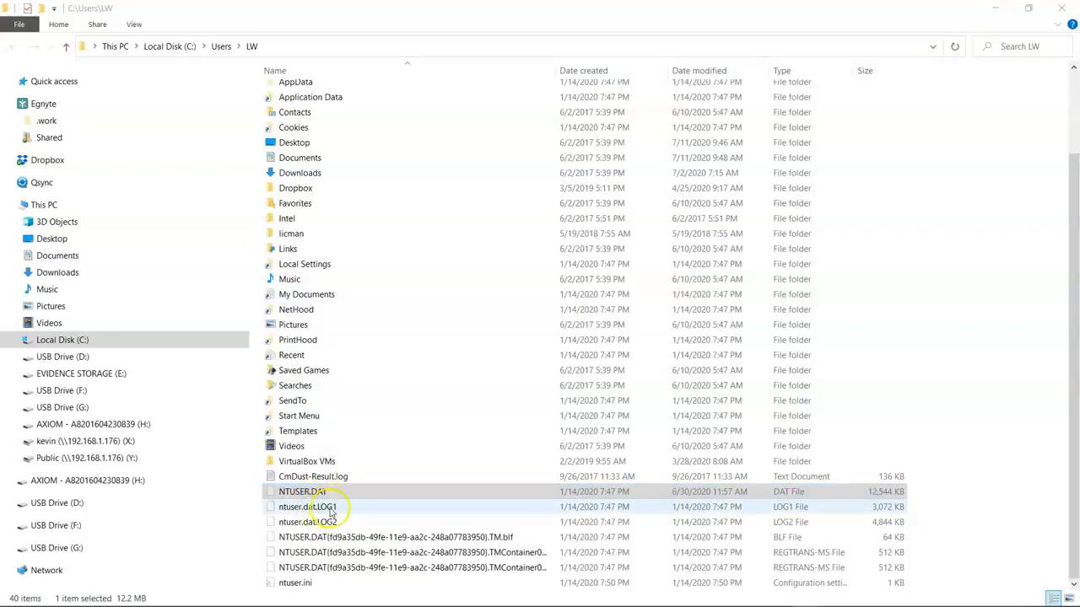
left_click(328, 521)
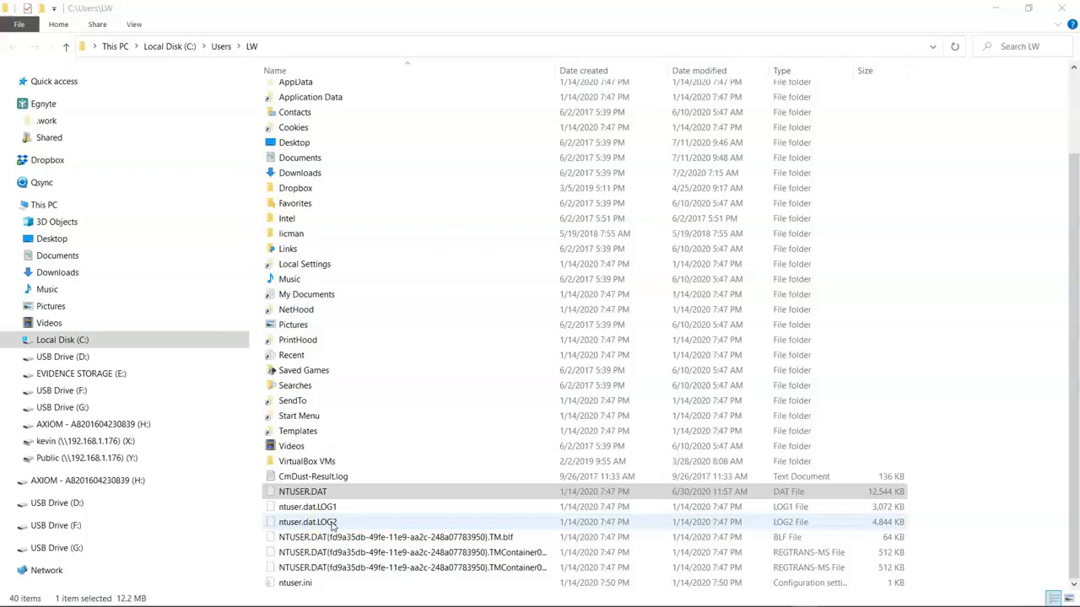
left_click(329, 506)
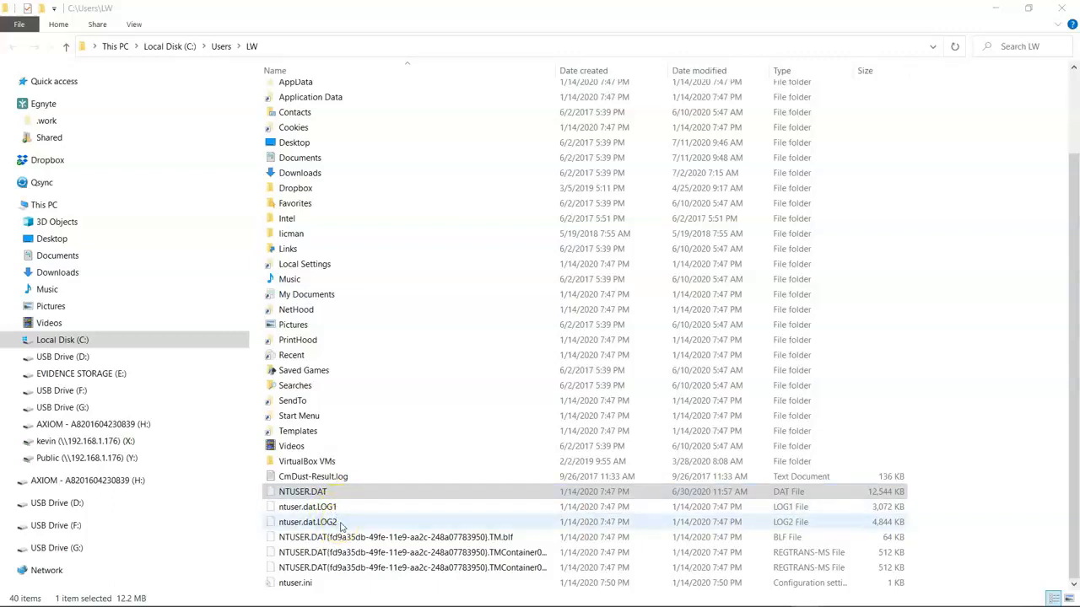
left_click(338, 506)
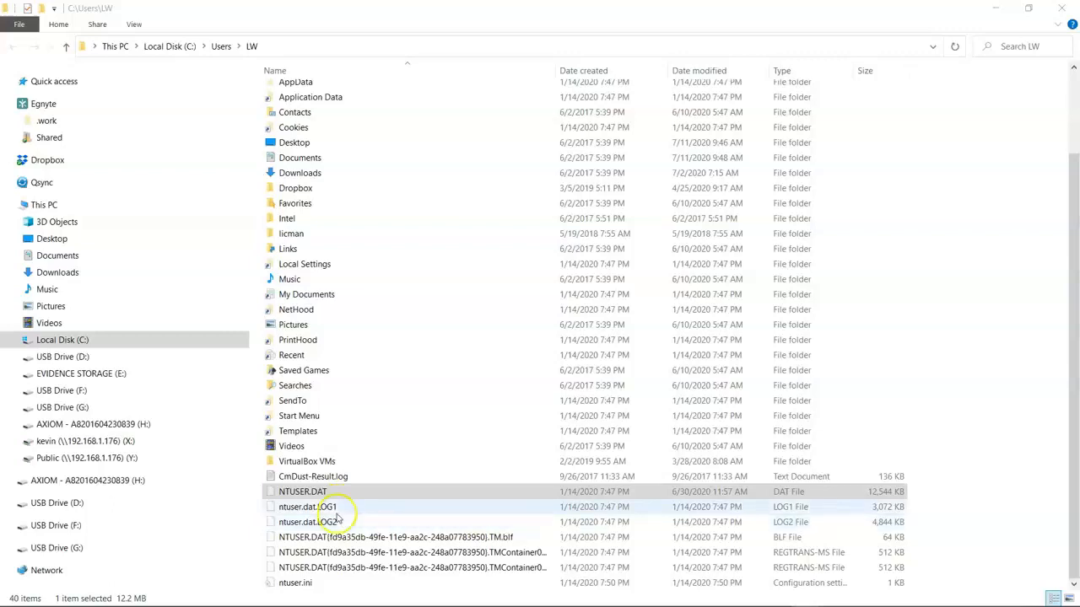
left_click(337, 522)
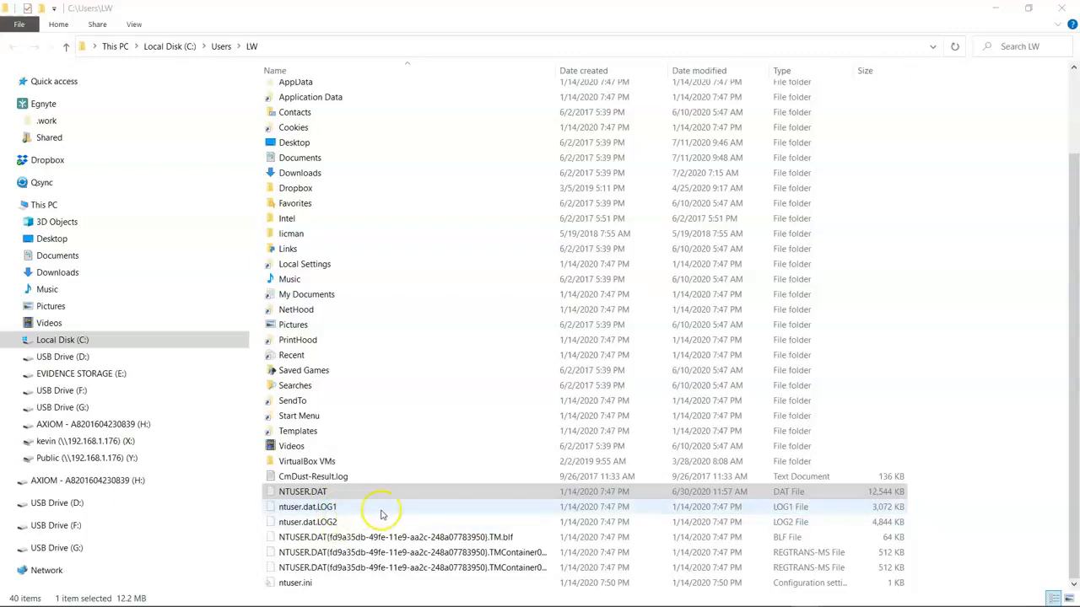
mouse_move(404, 513)
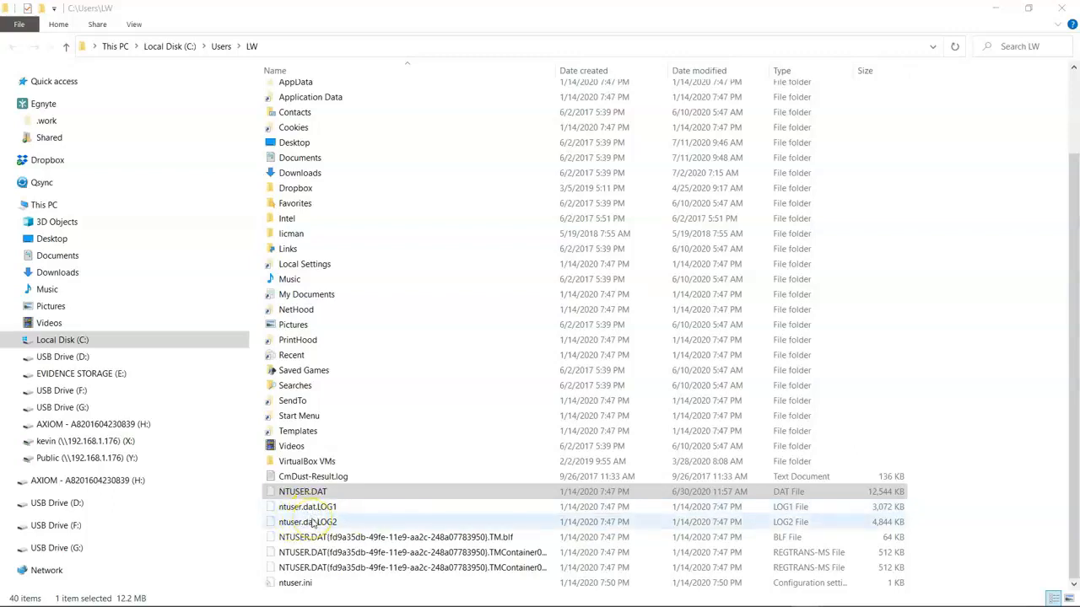
left_click(338, 491)
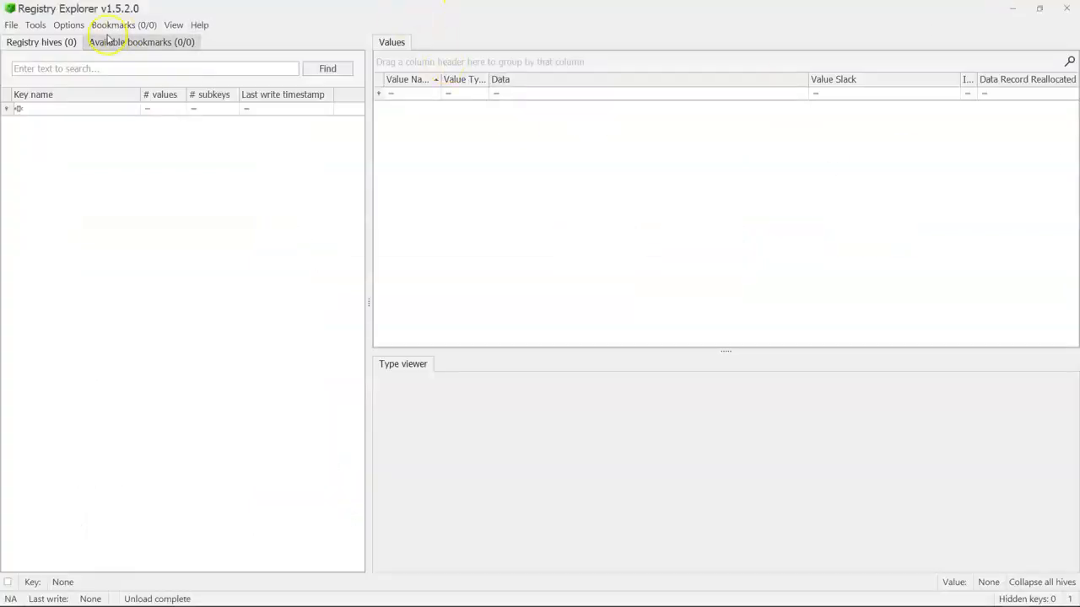
Load the NTUSER.DAT hive from disk via File > Load hive.
left_click(12, 26)
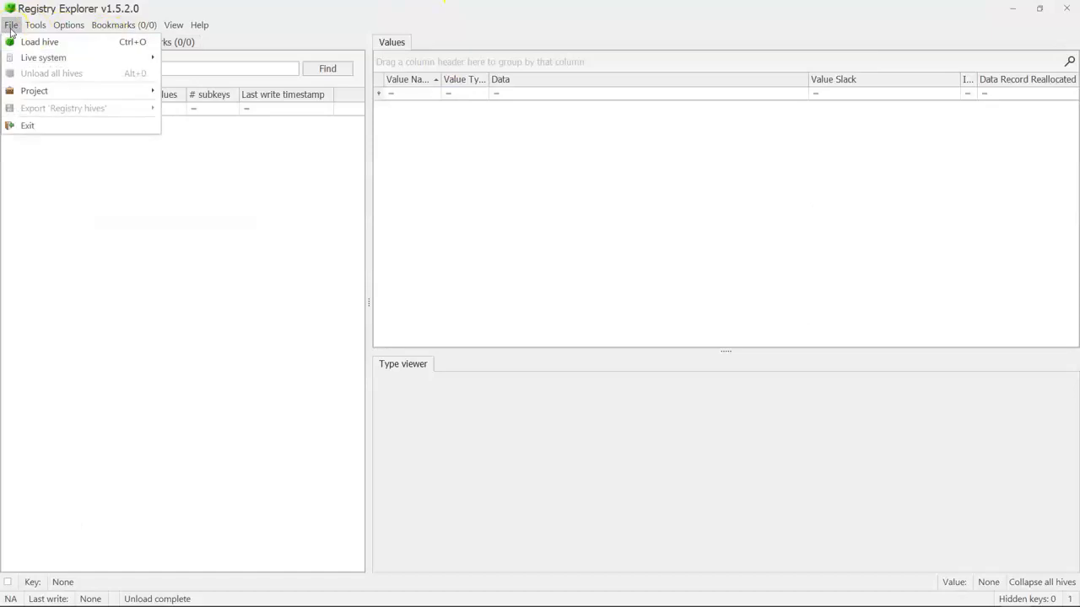
left_click(40, 40)
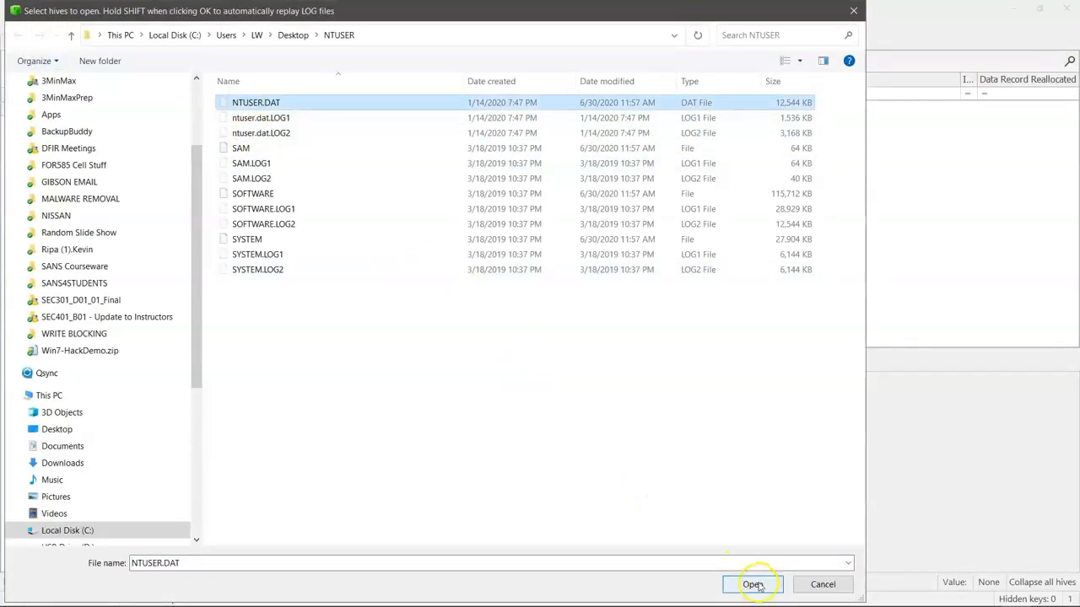
left_click(752, 584)
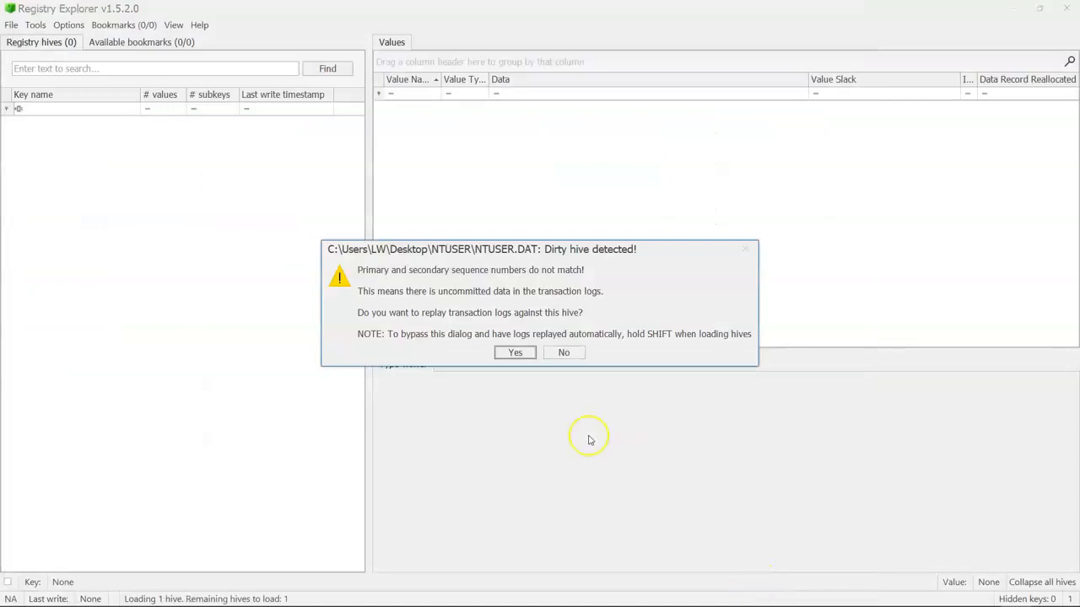
mouse_move(638, 256)
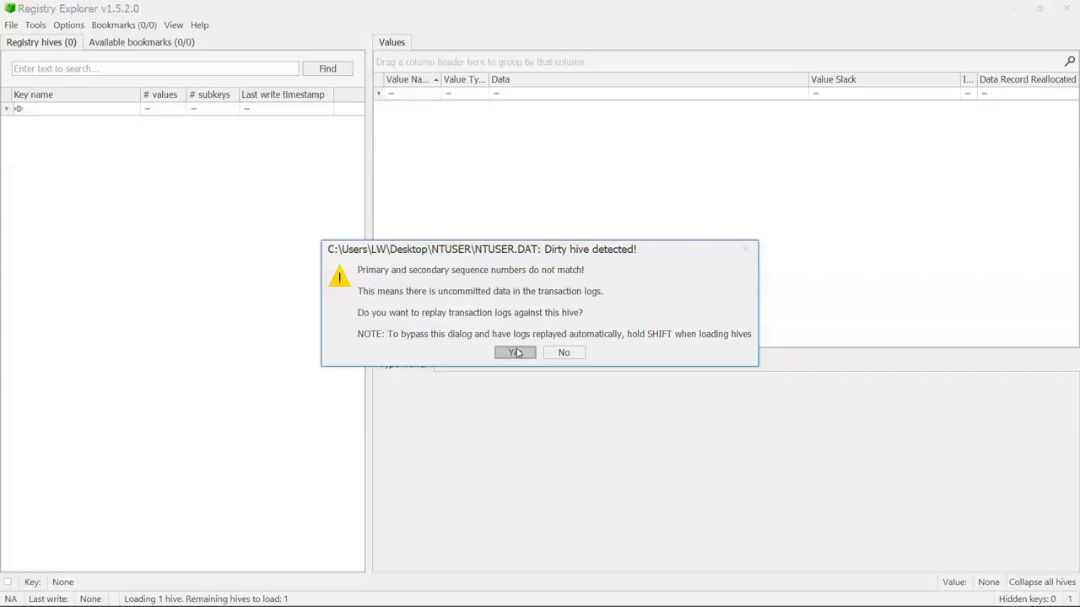
Agree to replay logs and replay both ntuser.dat.LOG1 and LOG2 into the dirty hive.
left_click(512, 352)
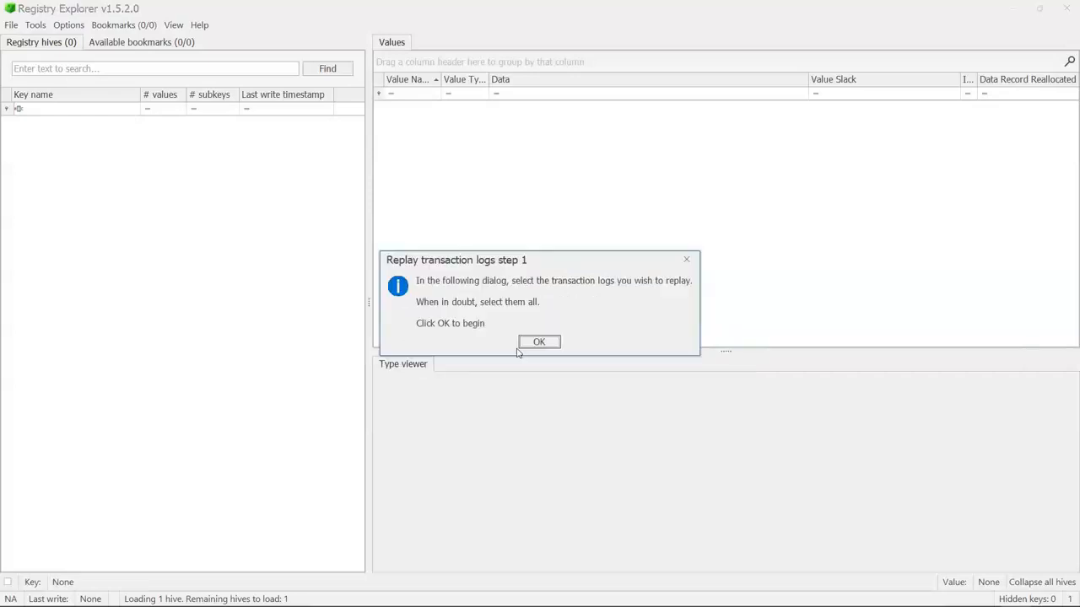
left_click(539, 341)
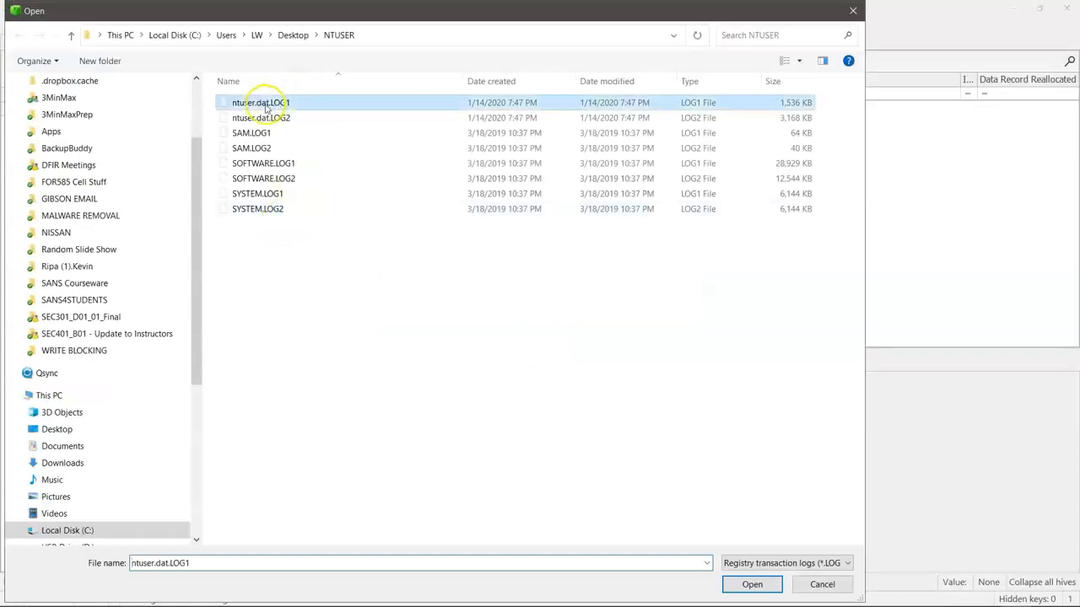
left_click(260, 118)
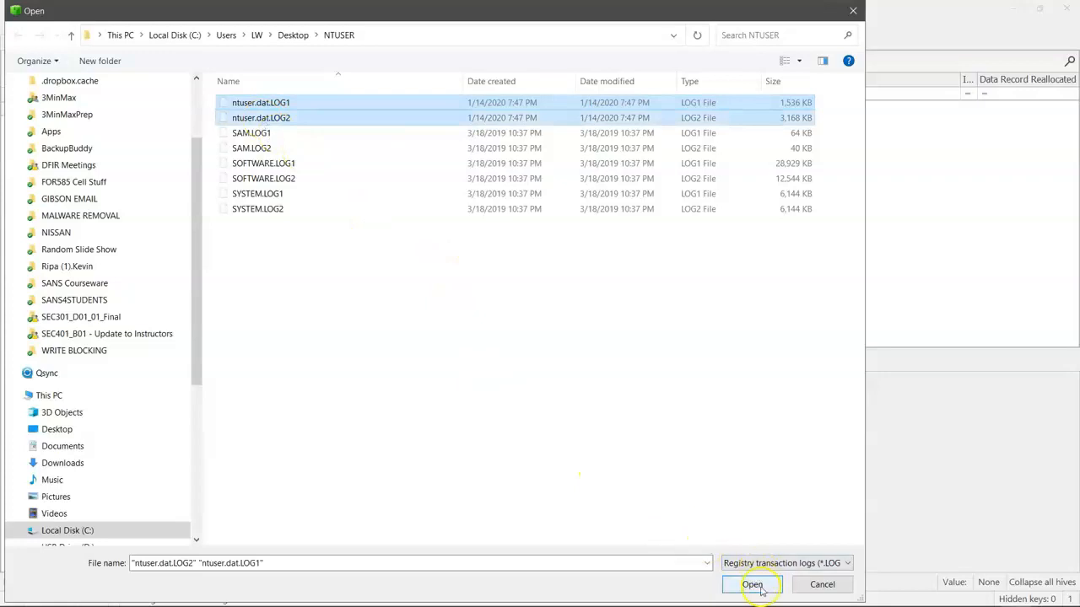
left_click(752, 584)
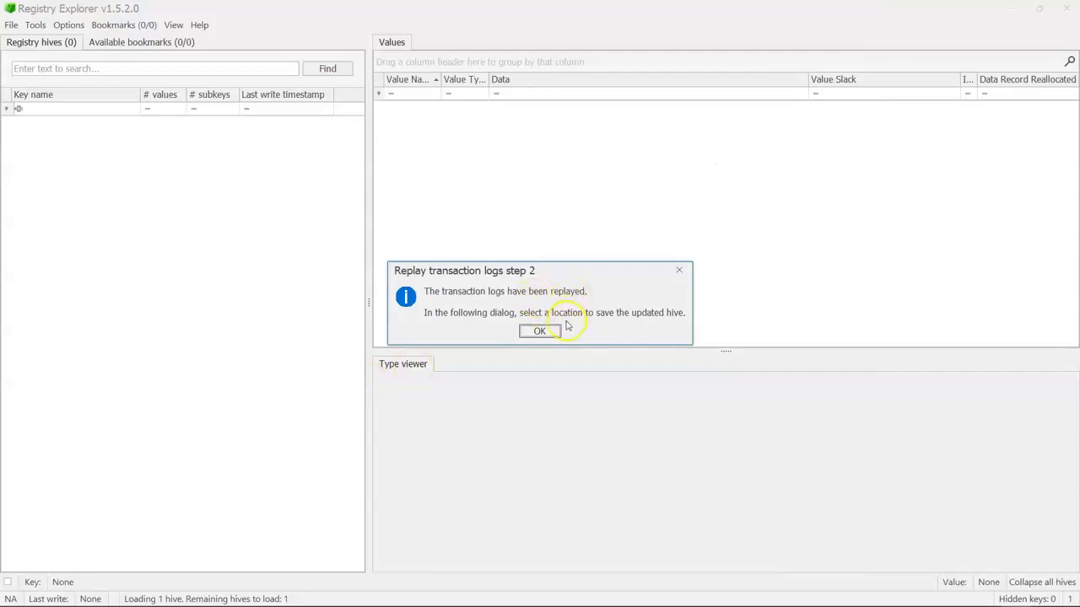
Save the updated hive as NTUSER.DAT_clean, load it, and skip the original dirty hive.
left_click(540, 330)
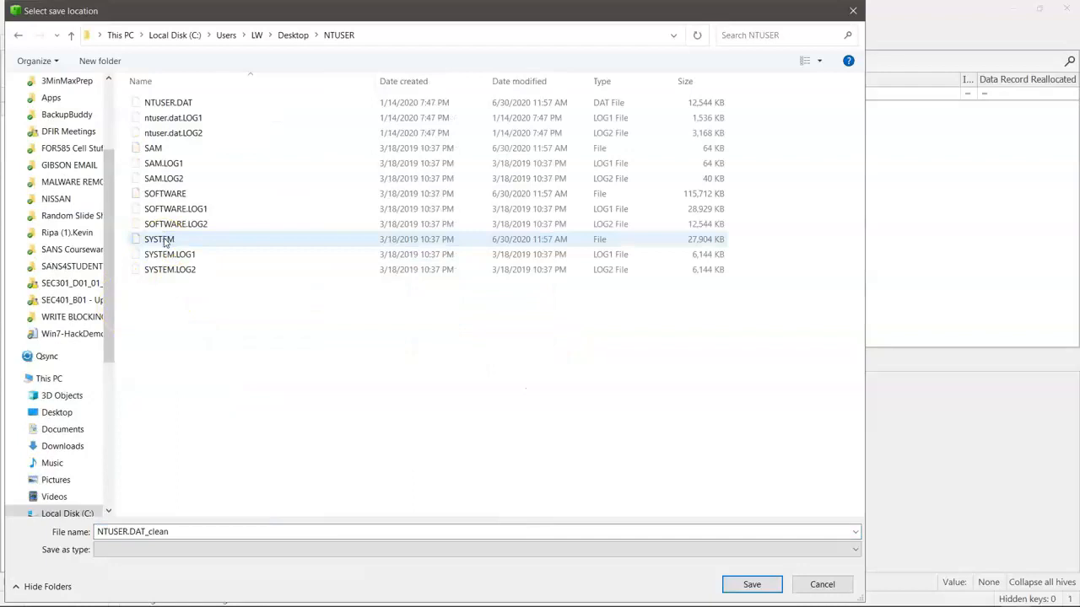
left_click(751, 584)
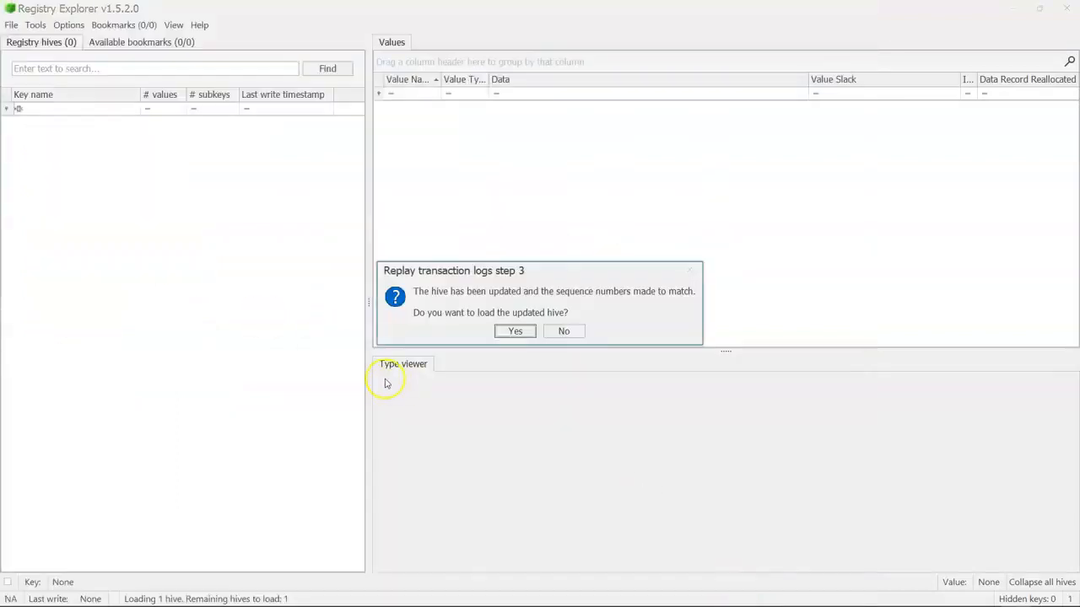
mouse_move(674, 278)
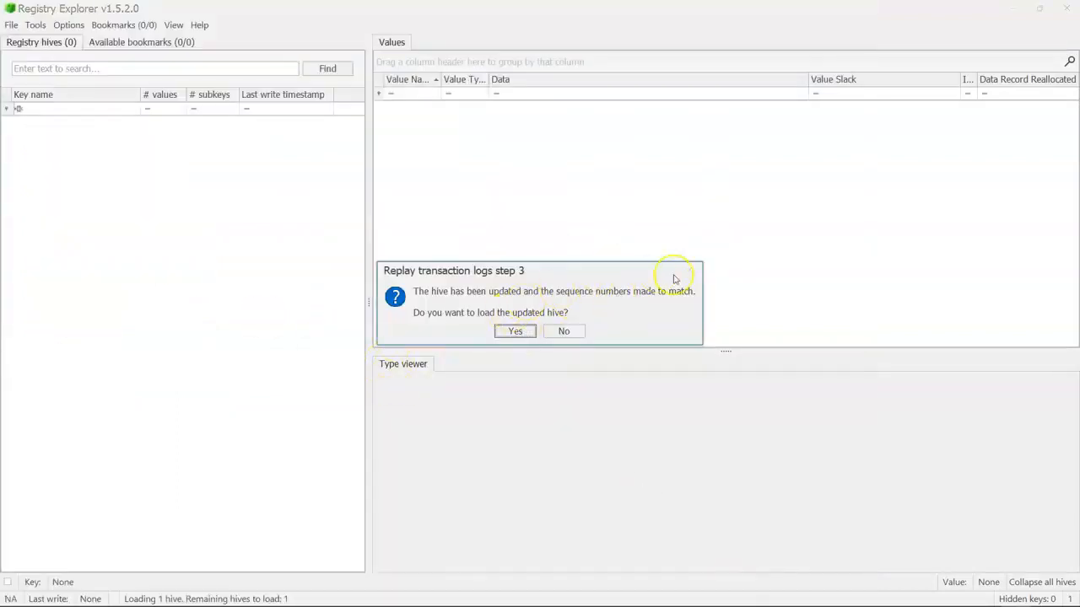
left_click(515, 331)
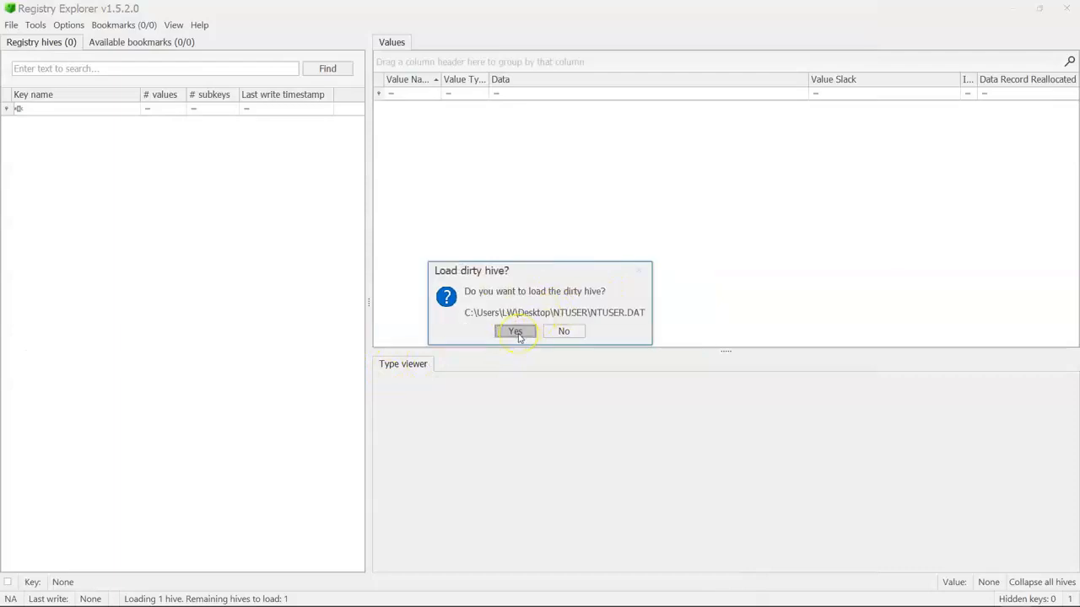
mouse_move(584, 297)
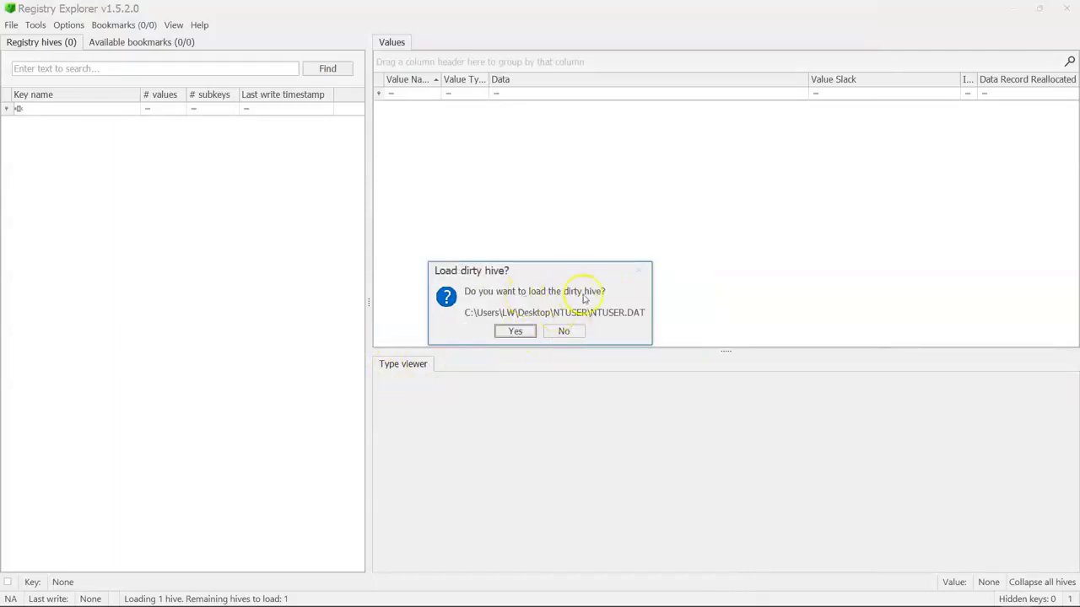
left_click(564, 330)
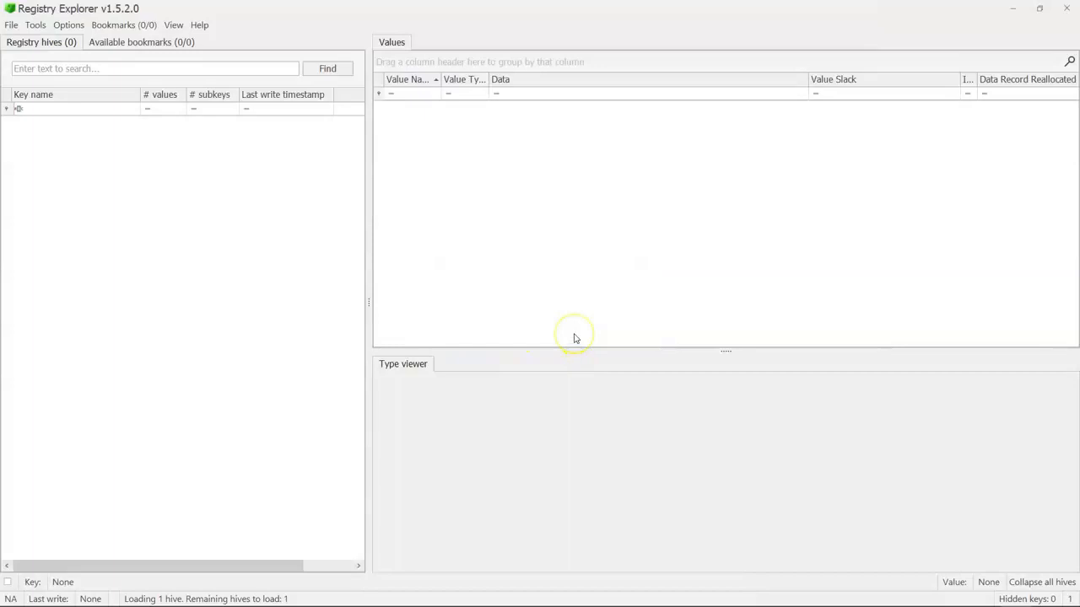